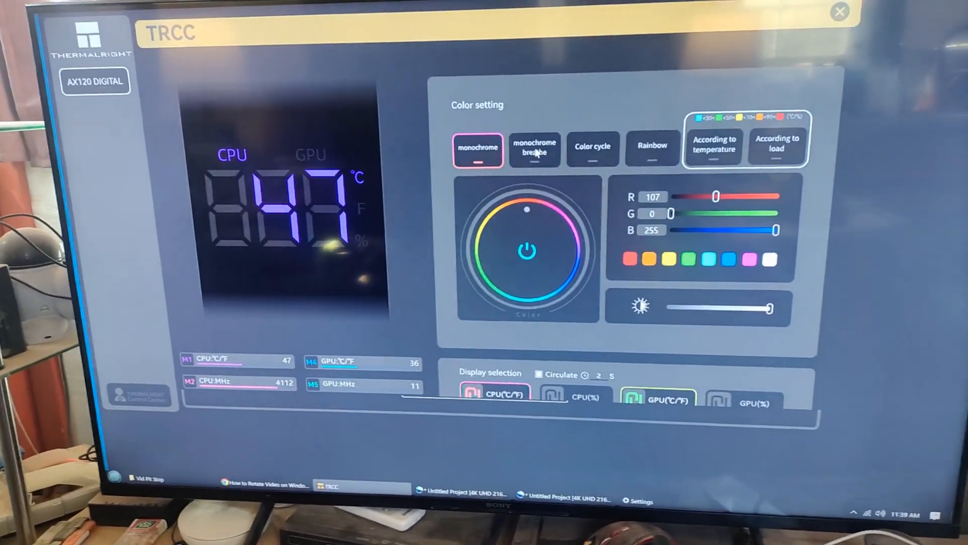
Preview the Monochrome breathe, Color cycle and Rainbow lighting effects on the AX120 Digital display
{"action": "left_click", "coordinate": [533, 151]}
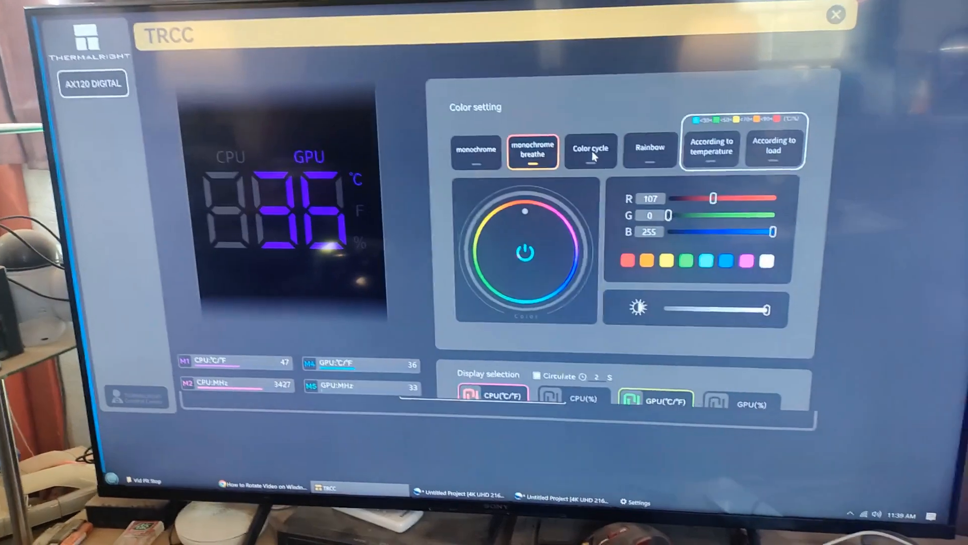
{"action": "left_click", "coordinate": [589, 151]}
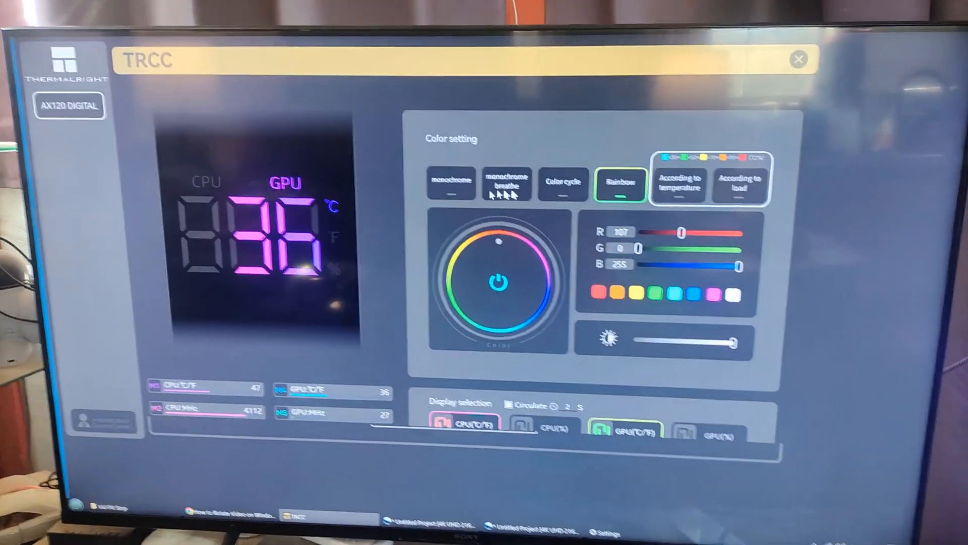
{"action": "left_click", "coordinate": [446, 185]}
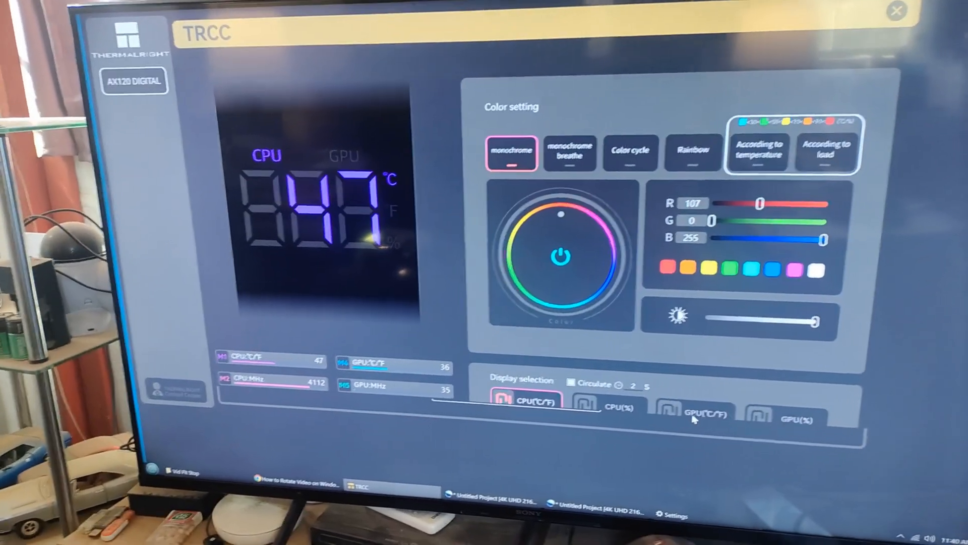
Enable GPU(°C/F) under Display selection so GPU temperature shows alongside CPU
{"action": "left_click", "coordinate": [691, 412]}
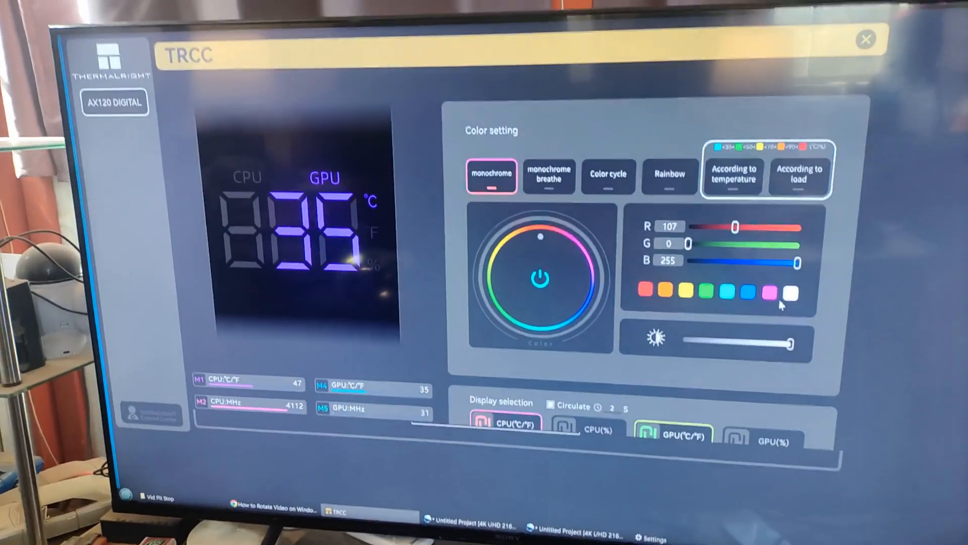